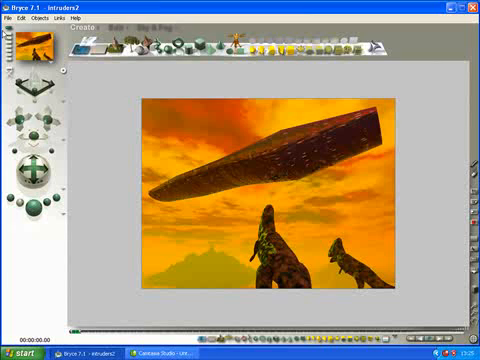
- Choose File > Open on the intruders2 scene, bringing up the save-changes prompt
{"action": "left_click", "coordinate": [11, 16]}
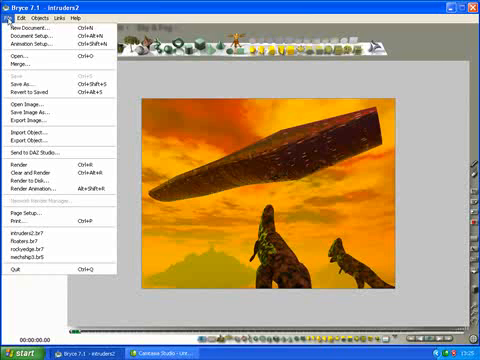
{"action": "mouse_move", "coordinate": [20, 69]}
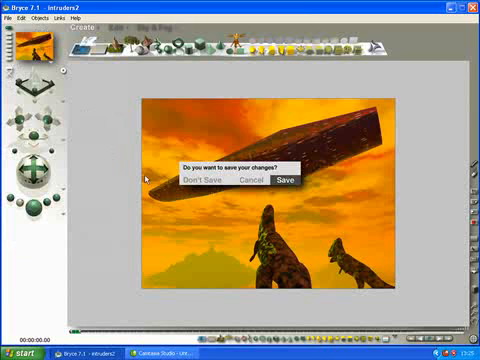
- Discard intruders2 changes and open the mechship3 .br5 spaceship scene from another folder
{"action": "left_click", "coordinate": [202, 181]}
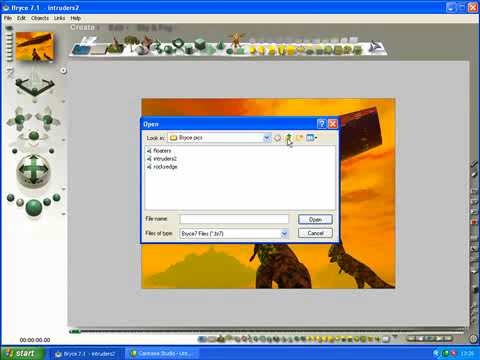
{"action": "left_click", "coordinate": [291, 231]}
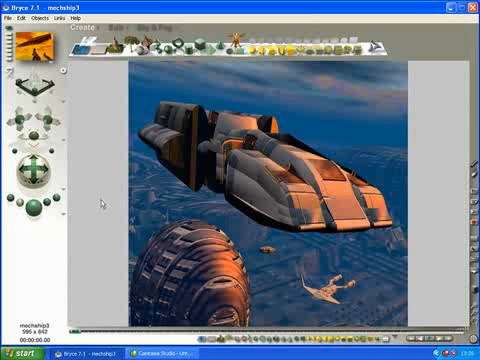
- Shrink the document size in File > Document Setup so the whole mechship3 image fits
{"action": "left_click", "coordinate": [17, 17]}
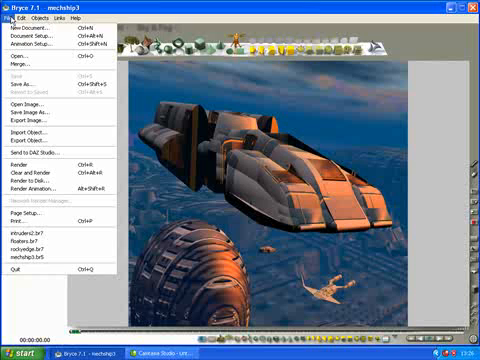
{"action": "left_click", "coordinate": [40, 37]}
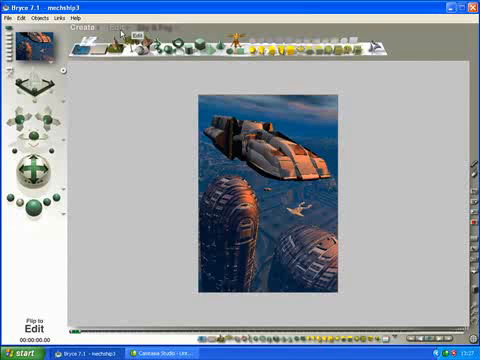
- Show the Edit palette tools over the mechship3 wireframe
{"action": "left_click", "coordinate": [116, 28]}
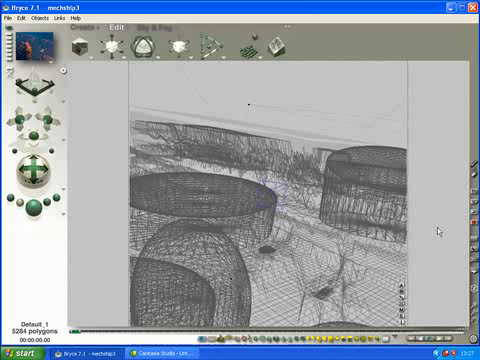
{"action": "mouse_move", "coordinate": [57, 151]}
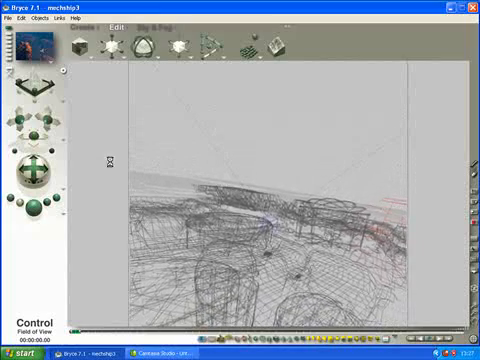
- Shrink the spaceship, raise it in the frame, and re-render mechship3
{"action": "left_click", "coordinate": [335, 135]}
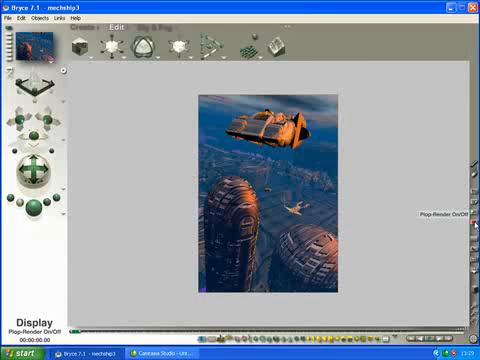
- Enable Plop-Render, apply the panel1 preset material to the spaceship, and preview it
{"action": "left_click", "coordinate": [260, 125]}
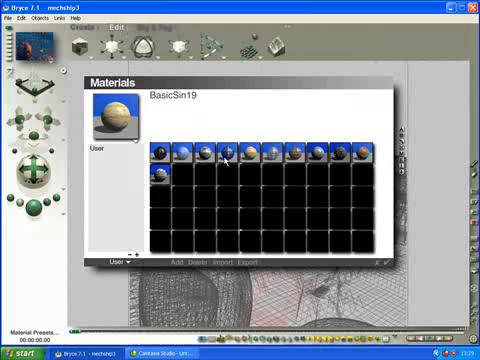
{"action": "mouse_move", "coordinate": [305, 155]}
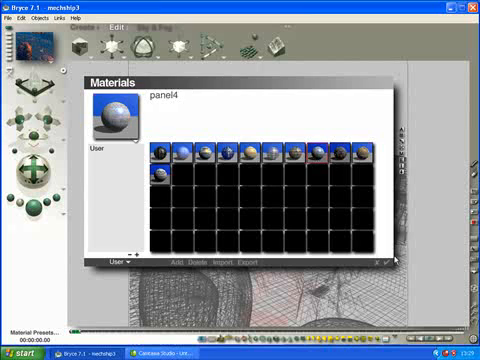
{"action": "left_click", "coordinate": [387, 262]}
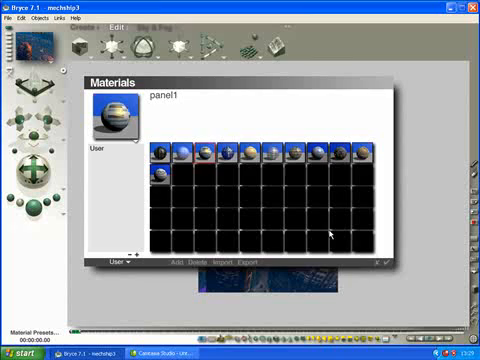
{"action": "left_click", "coordinate": [382, 263]}
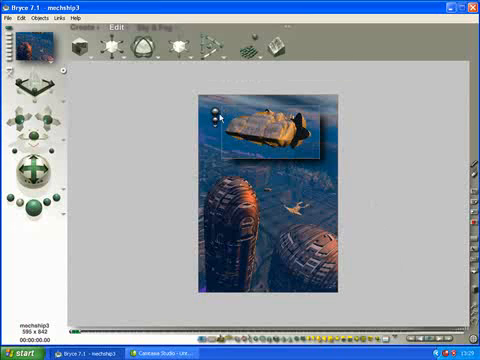